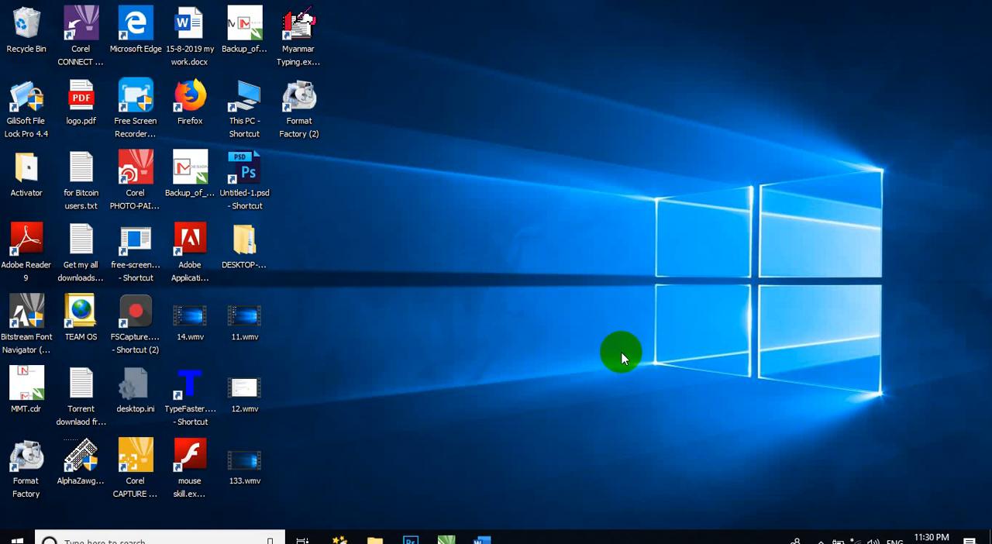
mouse_move(425, 138)
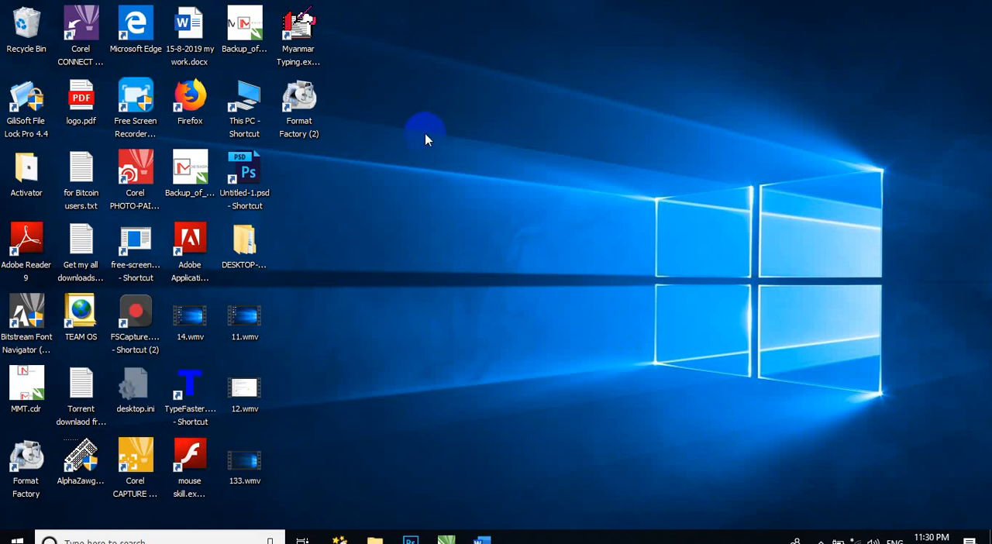
Bring up the Format Factory shortcut's options, then open the Local Disk (C:) drive.
left_click(298, 99)
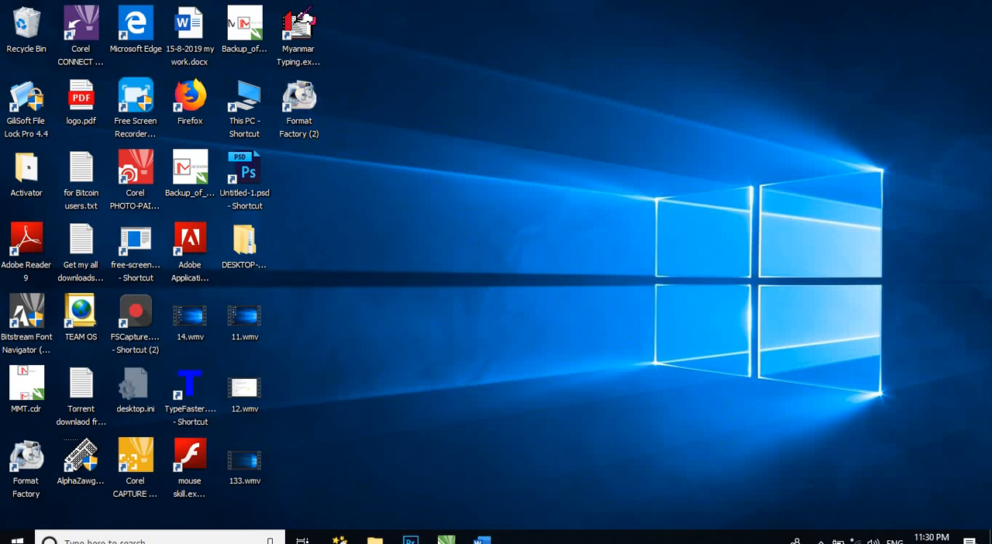
left_click(17, 541)
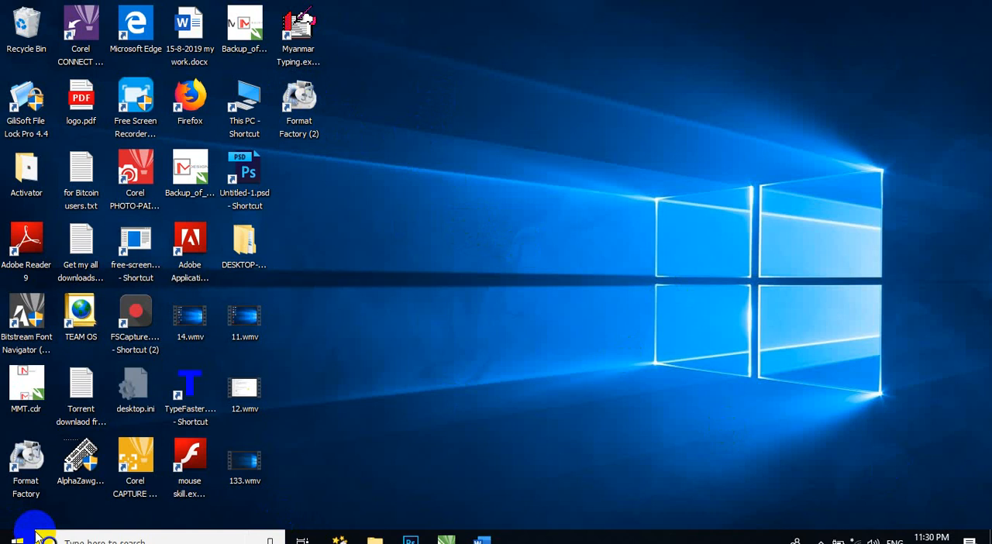
mouse_move(201, 504)
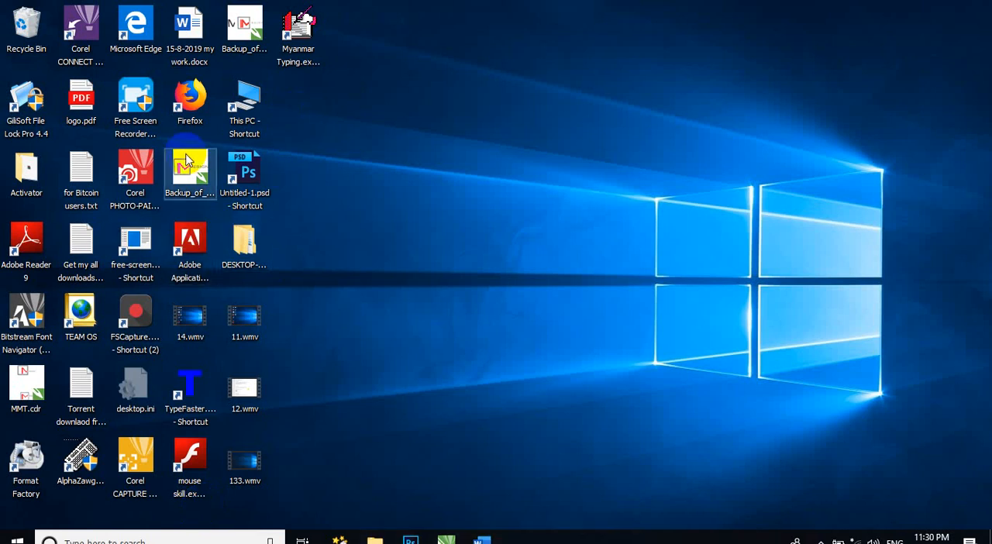
mouse_move(190, 162)
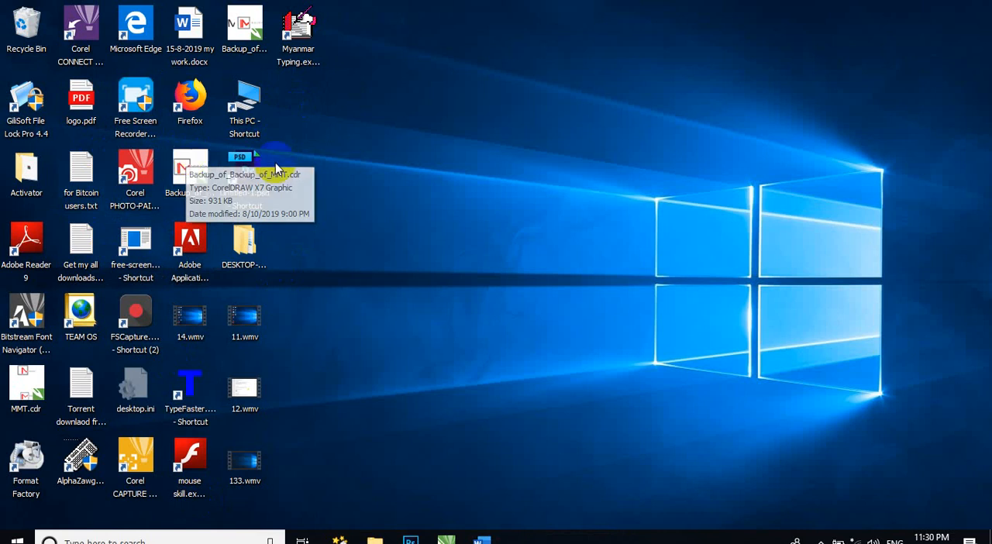
mouse_move(290, 186)
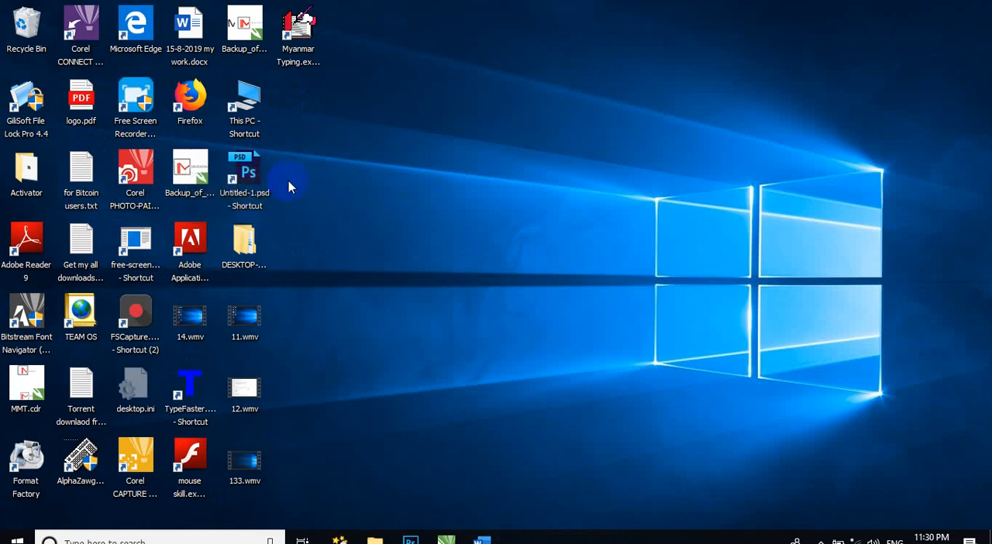
mouse_move(301, 181)
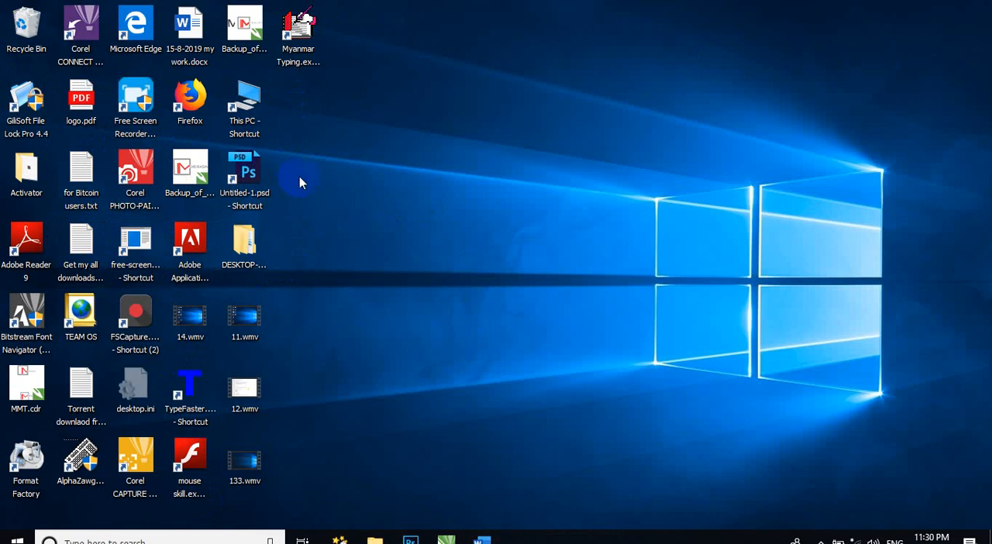
mouse_move(284, 211)
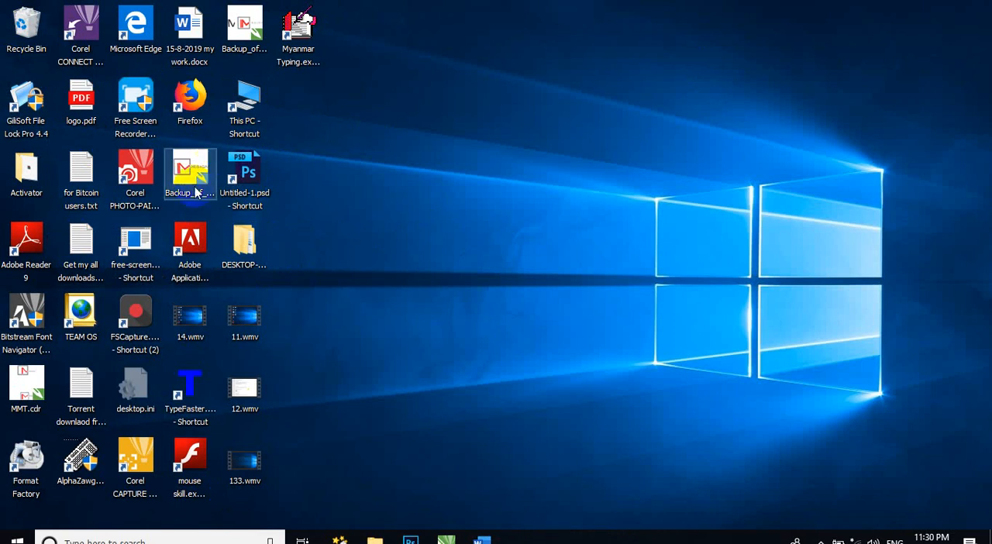
mouse_move(37, 461)
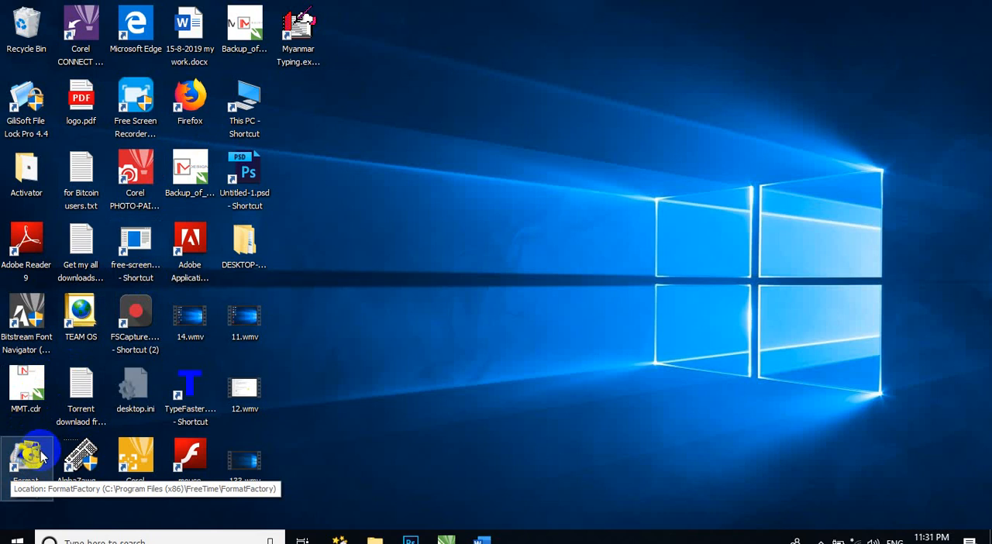
right_click(26, 461)
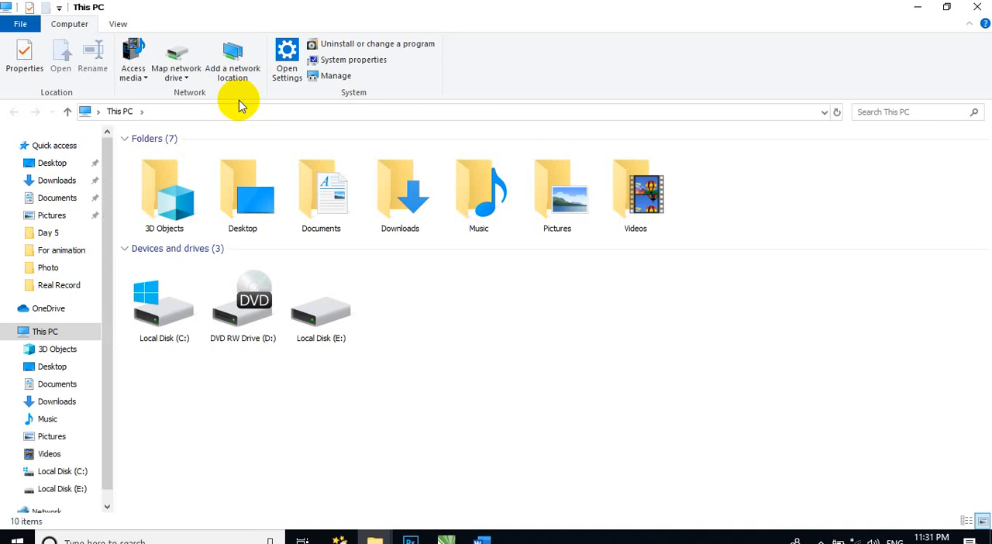
mouse_move(169, 312)
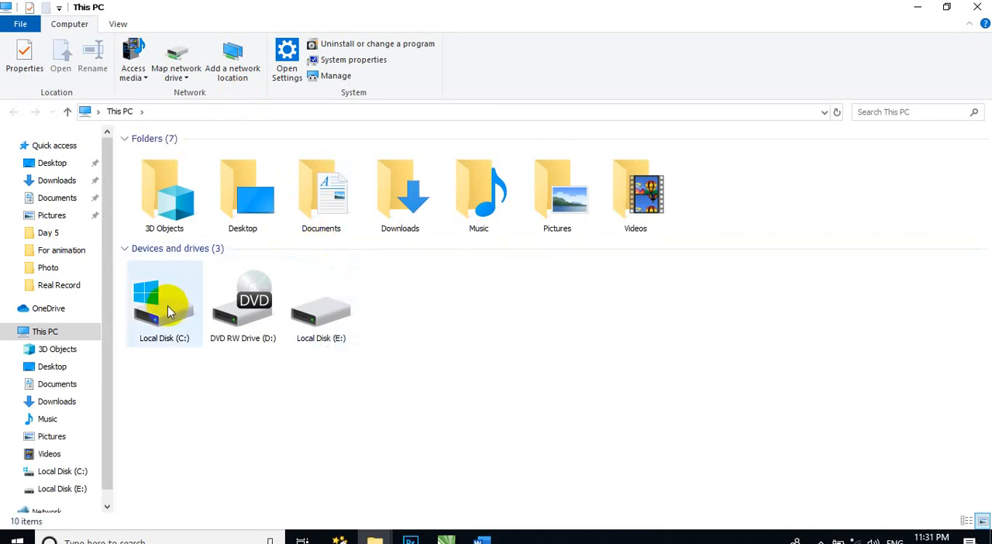
double_click(163, 302)
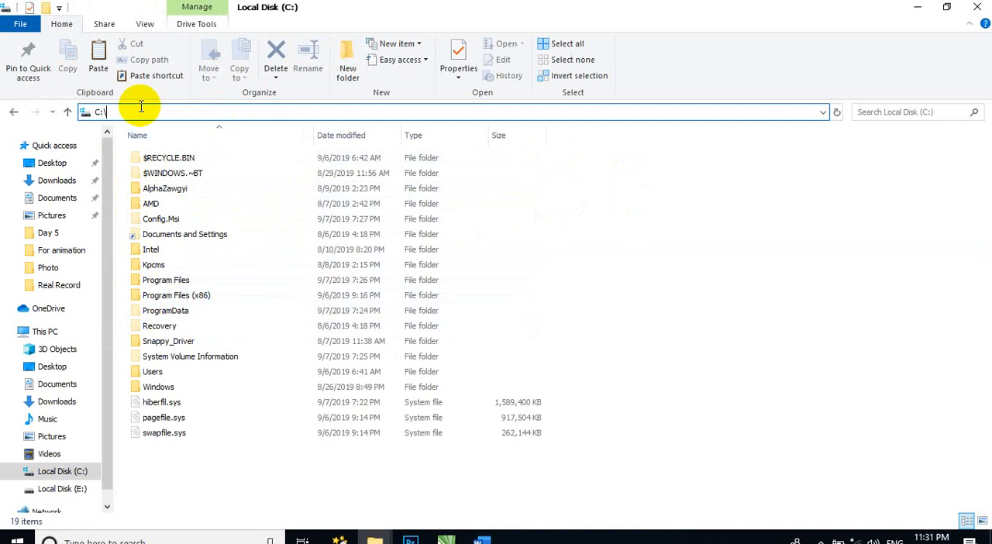
Go to C:\ProgramData through the address bar.
type("ou")
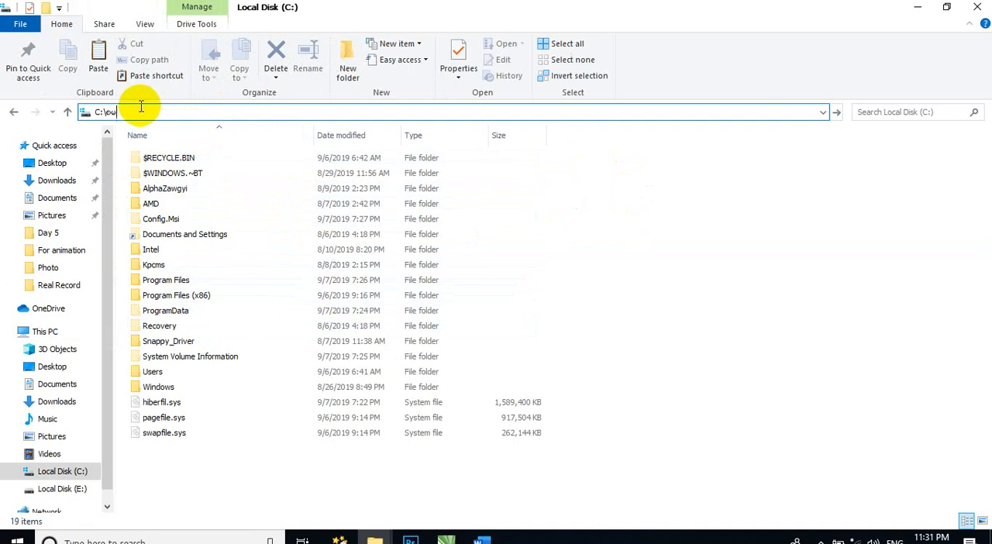
type("programdata")
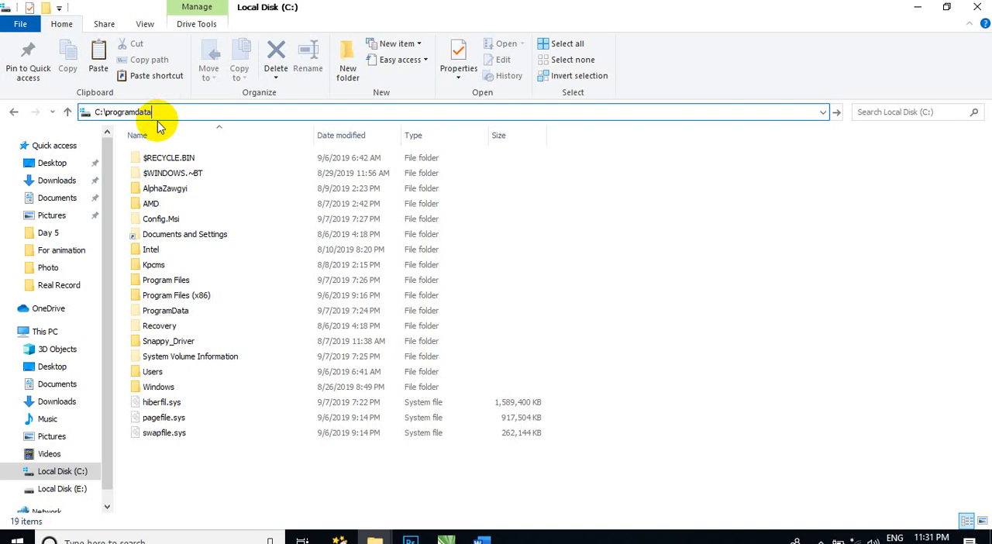
key("Enter")
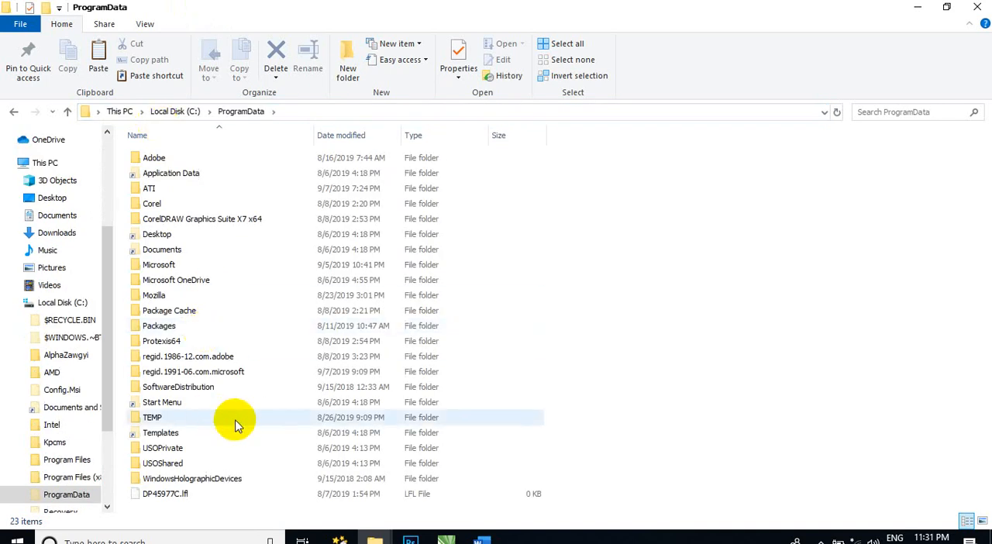
mouse_move(177, 279)
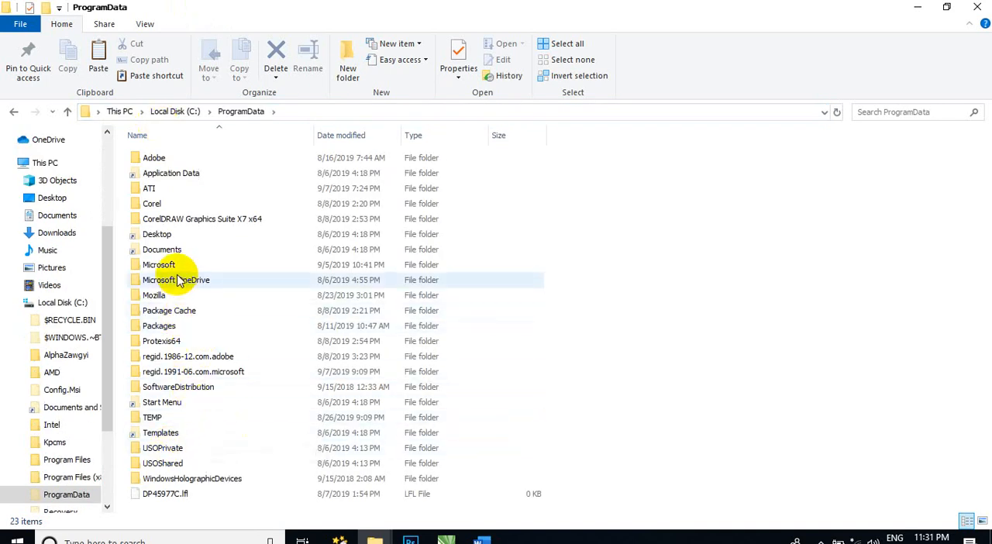
Drill into Microsoft, Windows, Start Menu and Programs, then select the Startup folder.
left_click(178, 386)
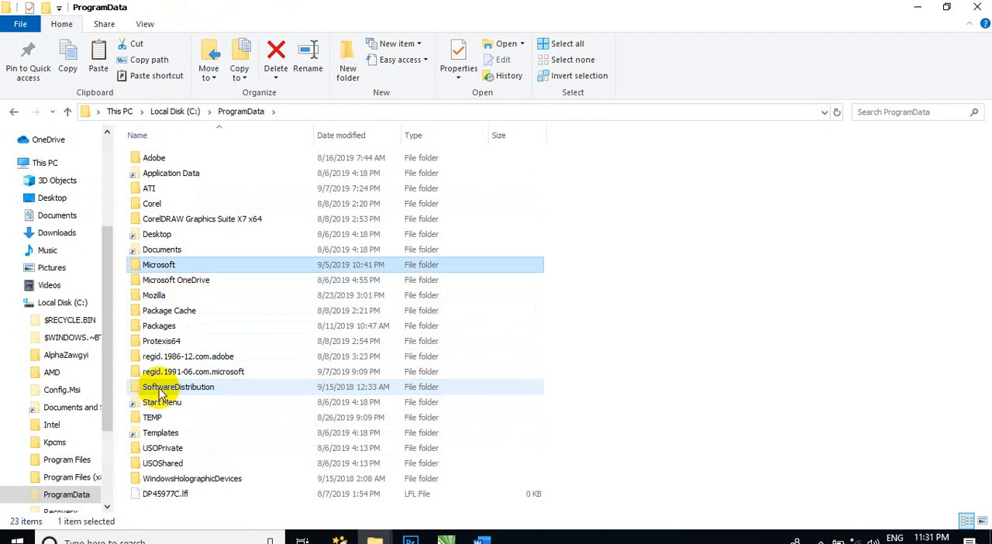
double_click(159, 264)
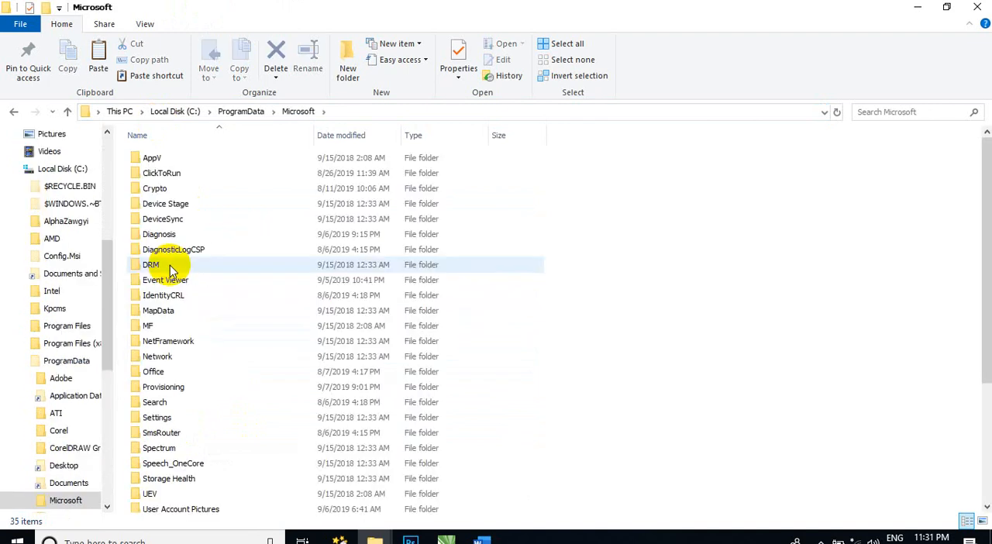
mouse_move(163, 265)
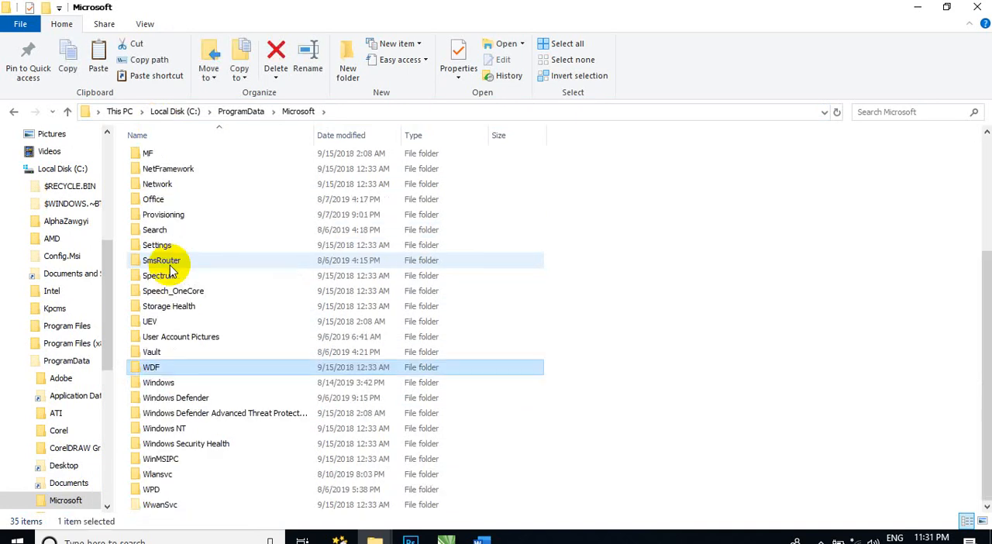
double_click(159, 382)
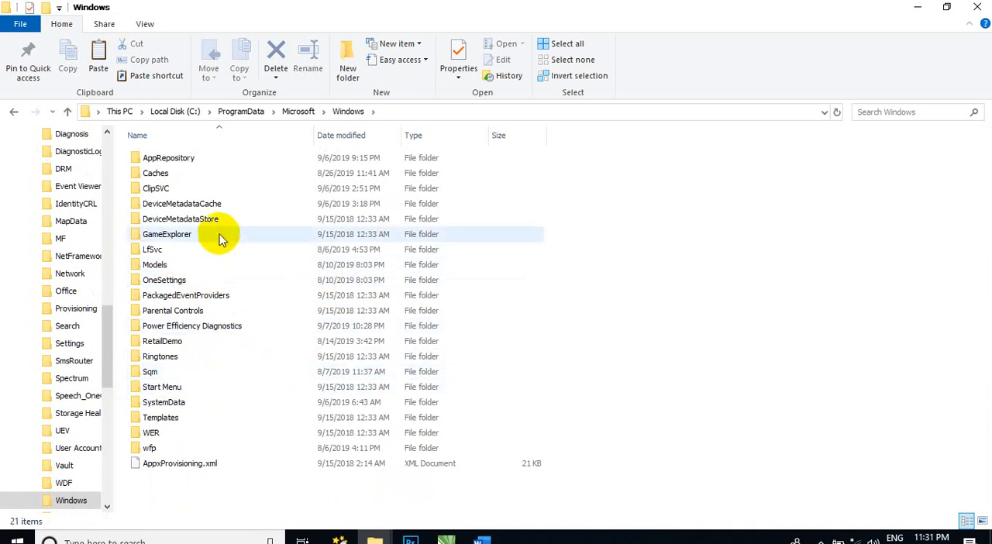
mouse_move(220, 234)
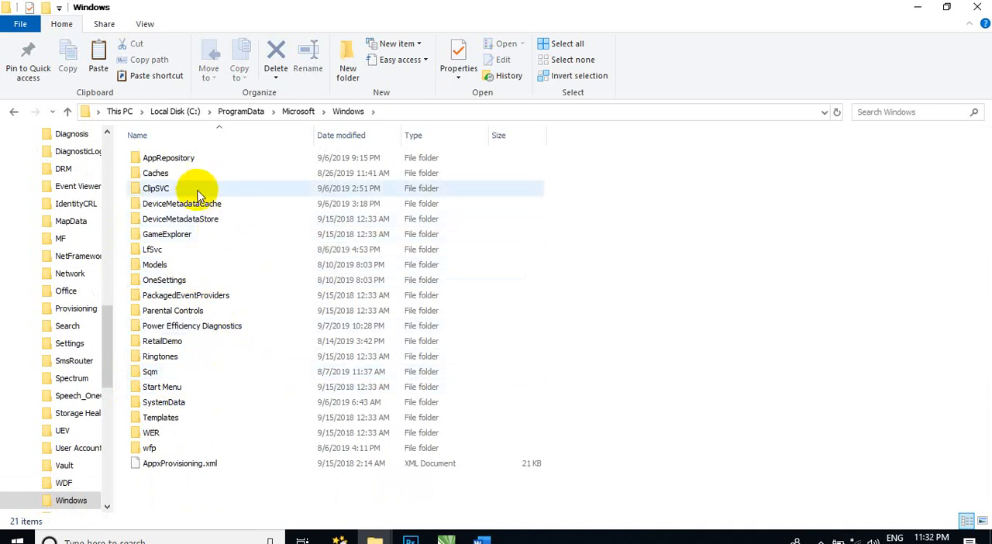
left_click(150, 371)
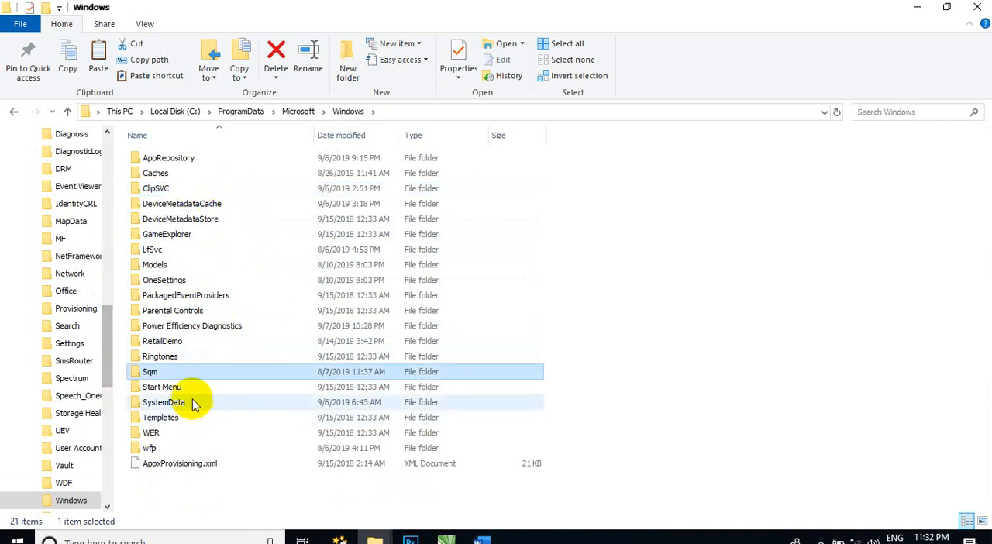
double_click(161, 386)
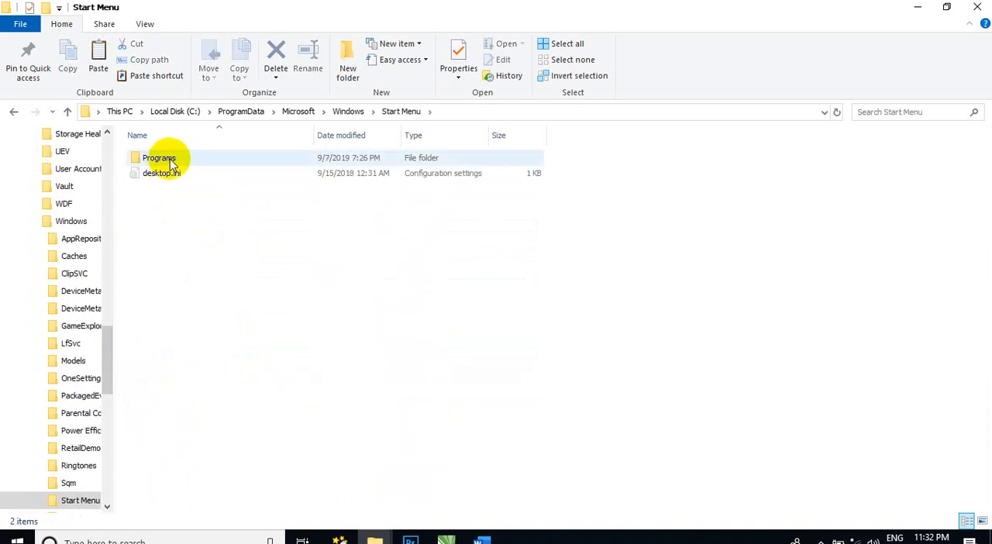
double_click(159, 157)
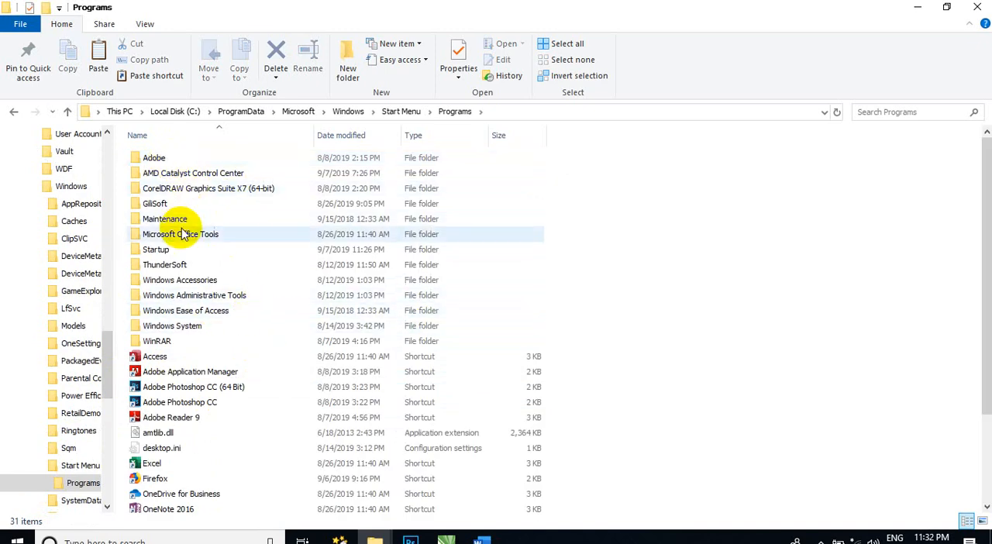
left_click(155, 248)
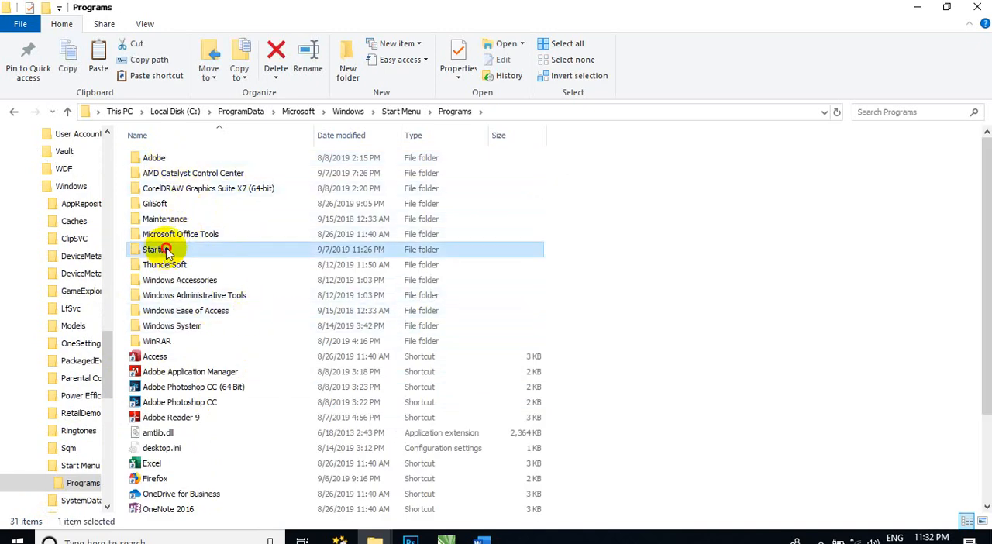
Open Startup, paste the Format Factory shortcut, and restore down the window.
double_click(155, 249)
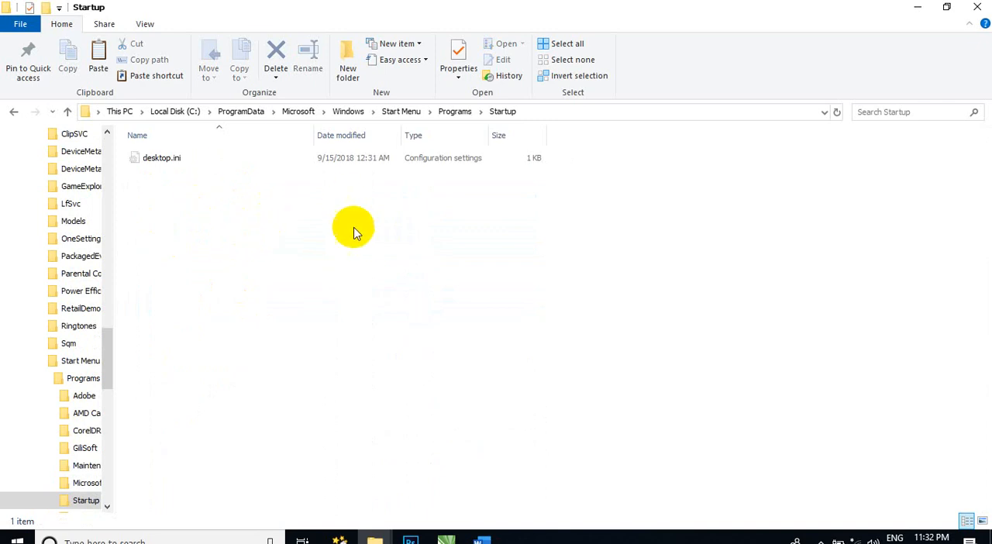
mouse_move(162, 122)
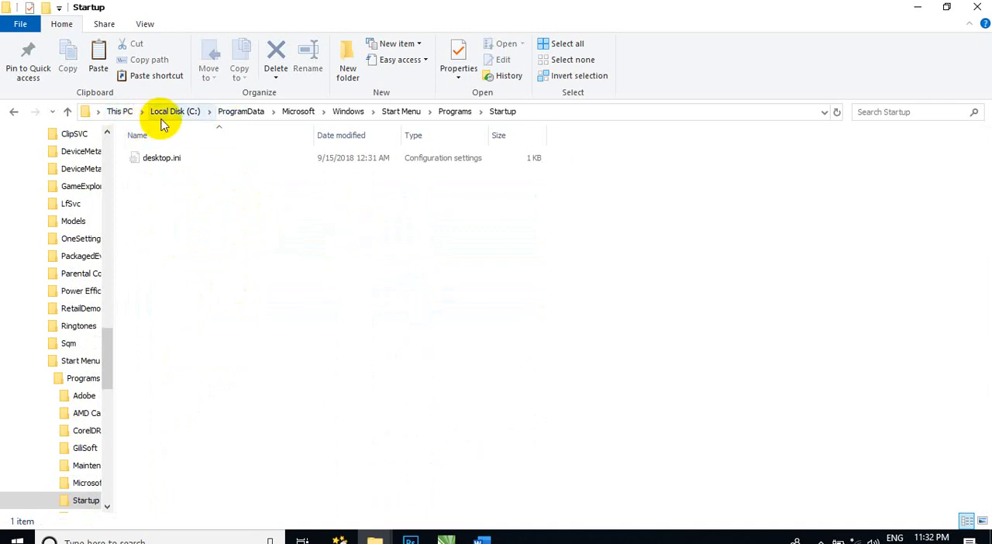
mouse_move(308, 111)
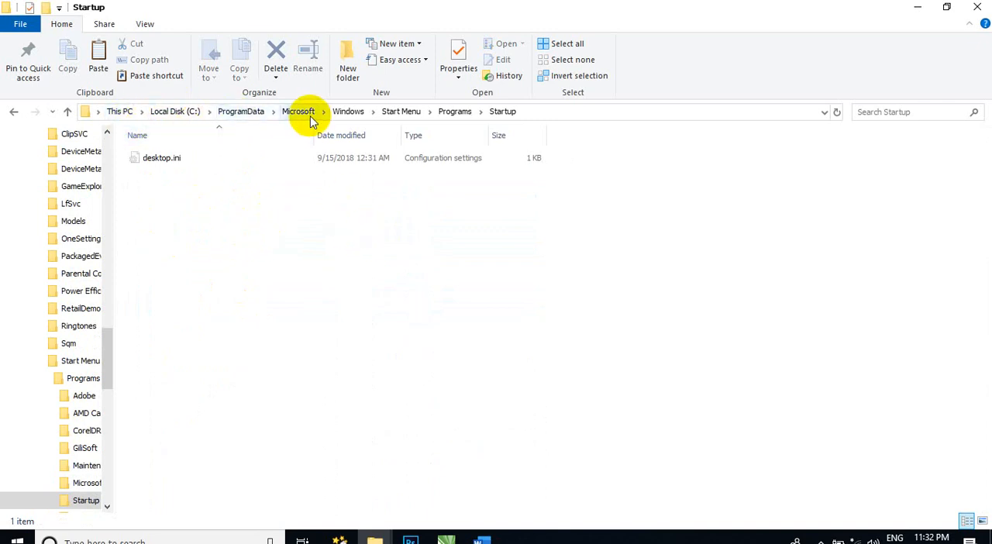
mouse_move(485, 114)
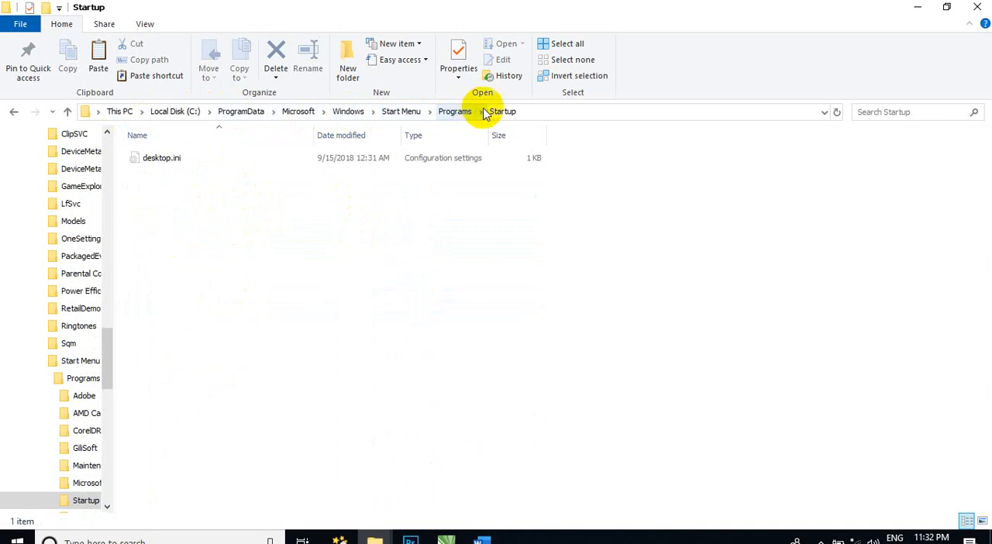
mouse_move(260, 252)
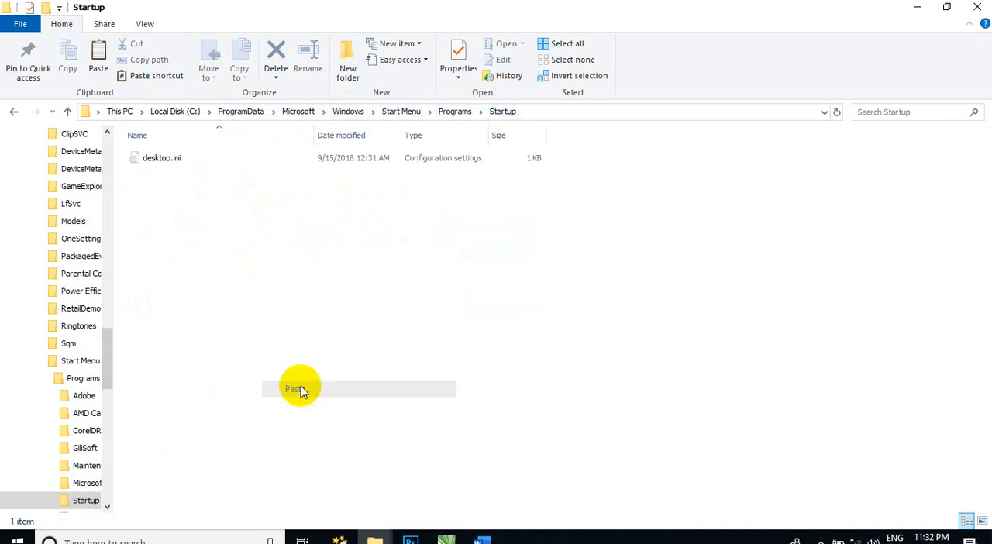
left_click(96, 58)
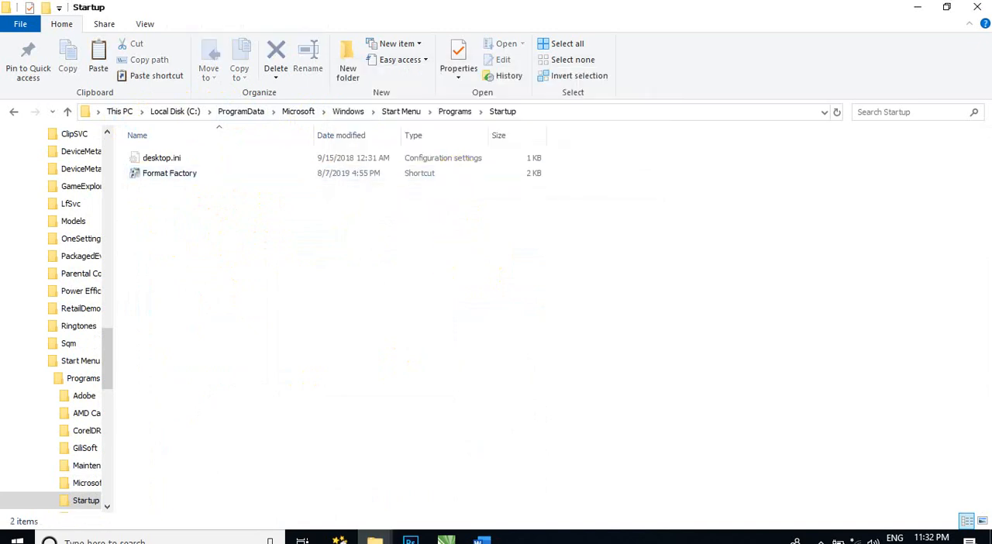
left_click(947, 6)
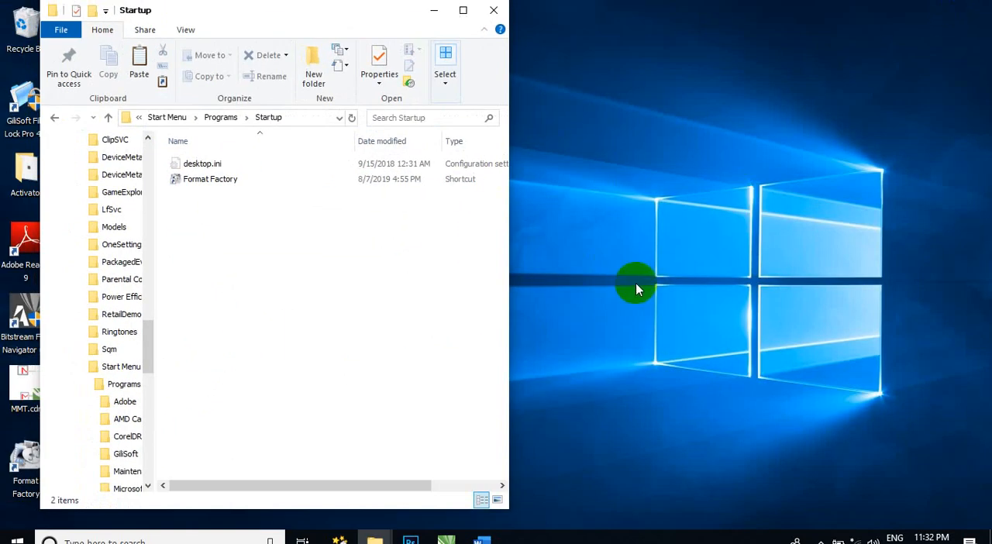
mouse_move(589, 537)
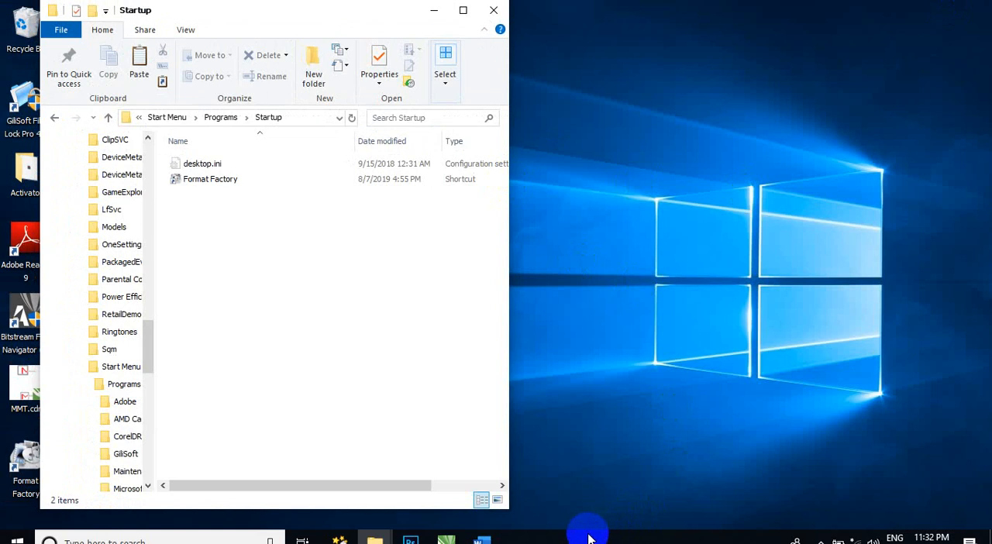
Launch Task Manager from the taskbar menu and view its Startup apps list.
right_click(589, 539)
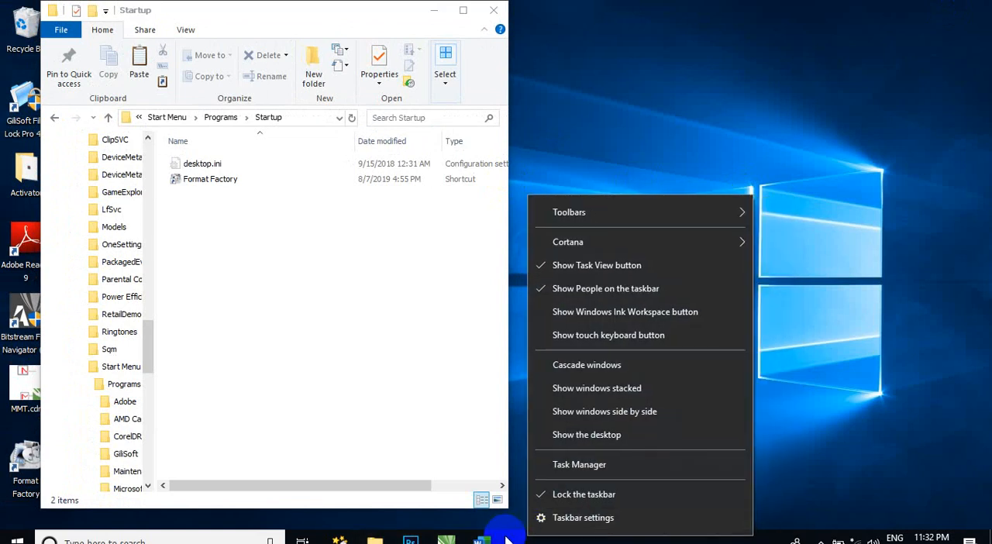
left_click(579, 464)
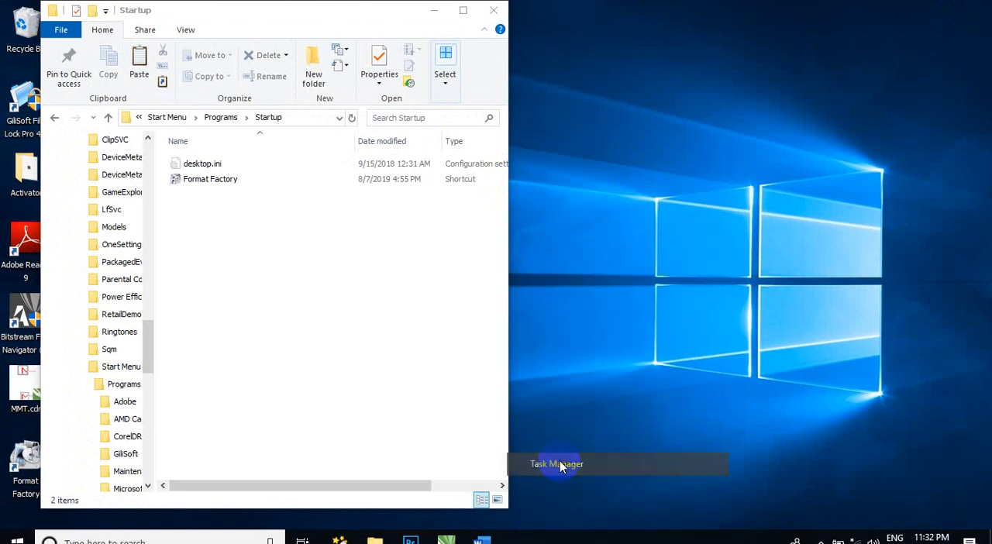
left_click(556, 464)
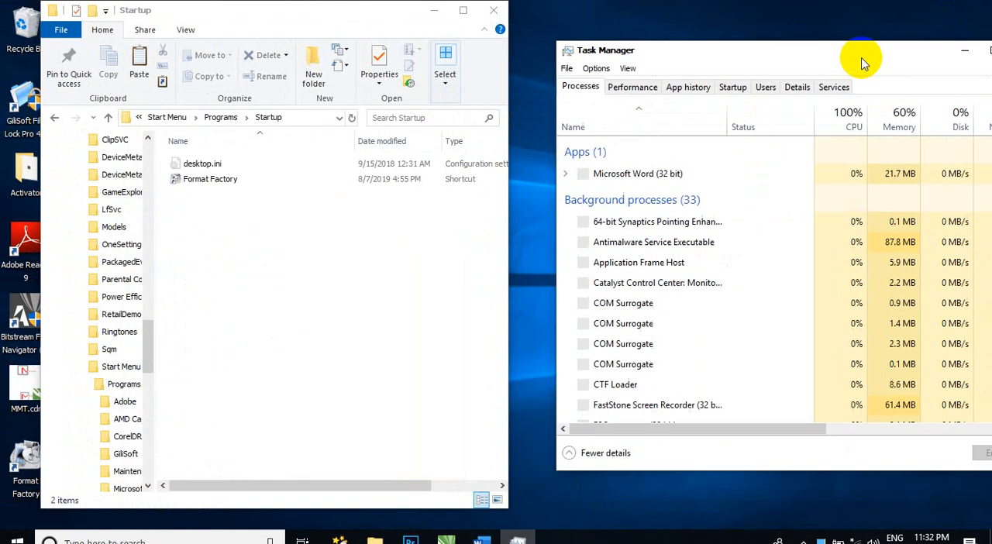
left_click(711, 72)
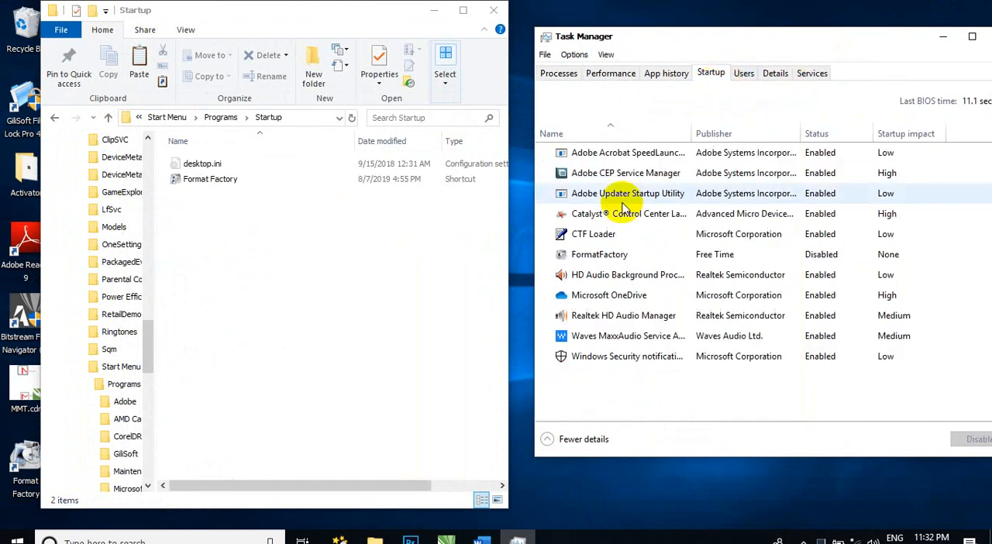